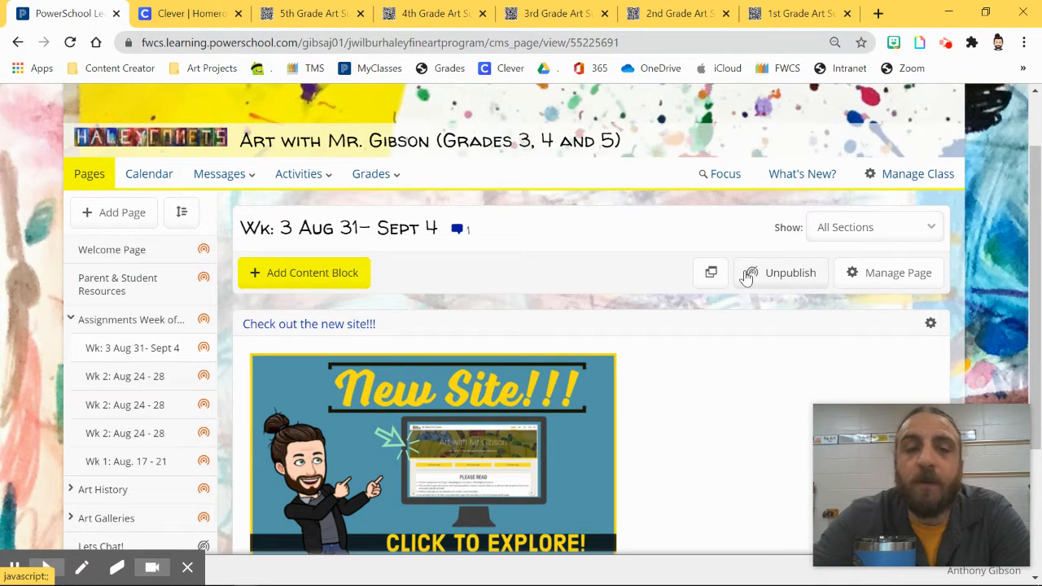
pyautogui.moveTo(707, 88)
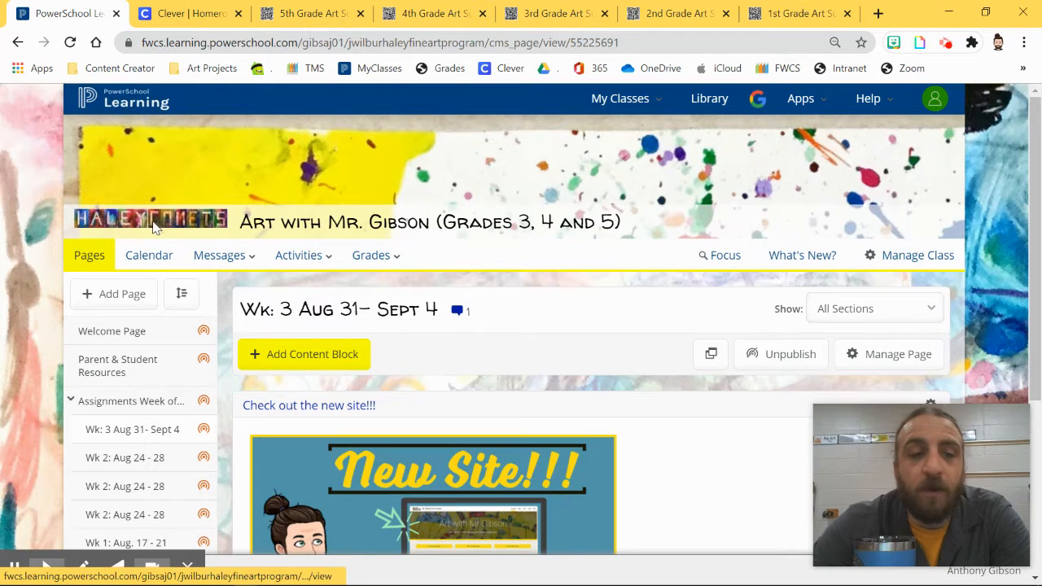
pyautogui.moveTo(445, 257)
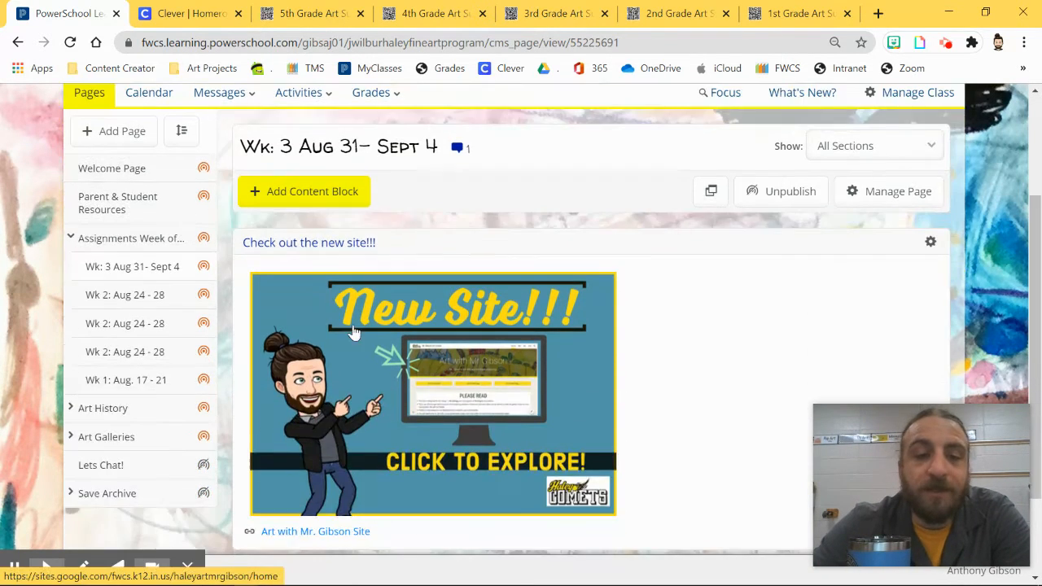
pyautogui.moveTo(78, 275)
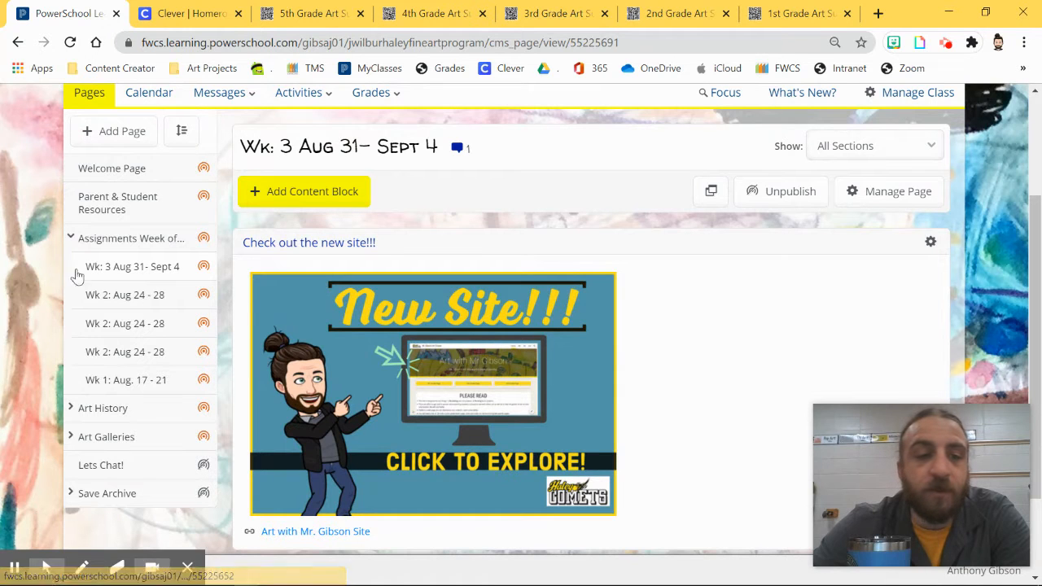
pyautogui.moveTo(143, 275)
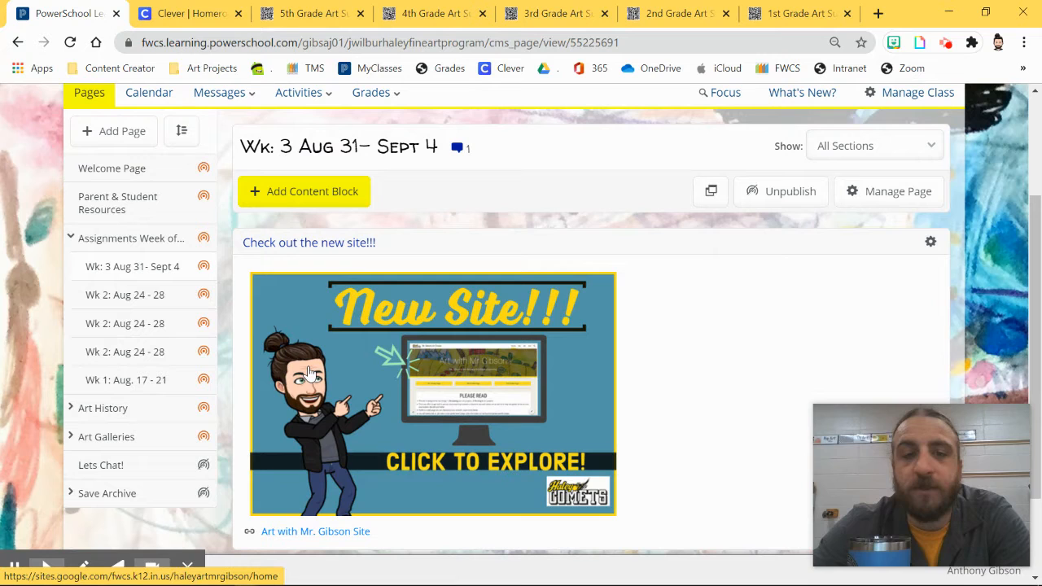
# Open the 'Art with Mr Gibson' Google Site via the New Site image link, then return to the Clever homeroom
pyautogui.click(431, 392)
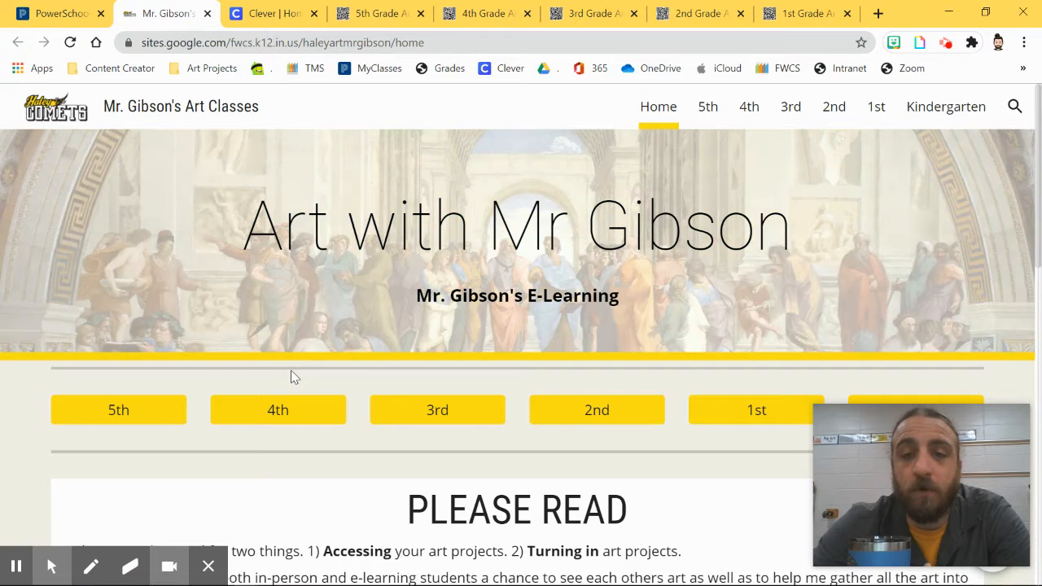
pyautogui.moveTo(398, 291)
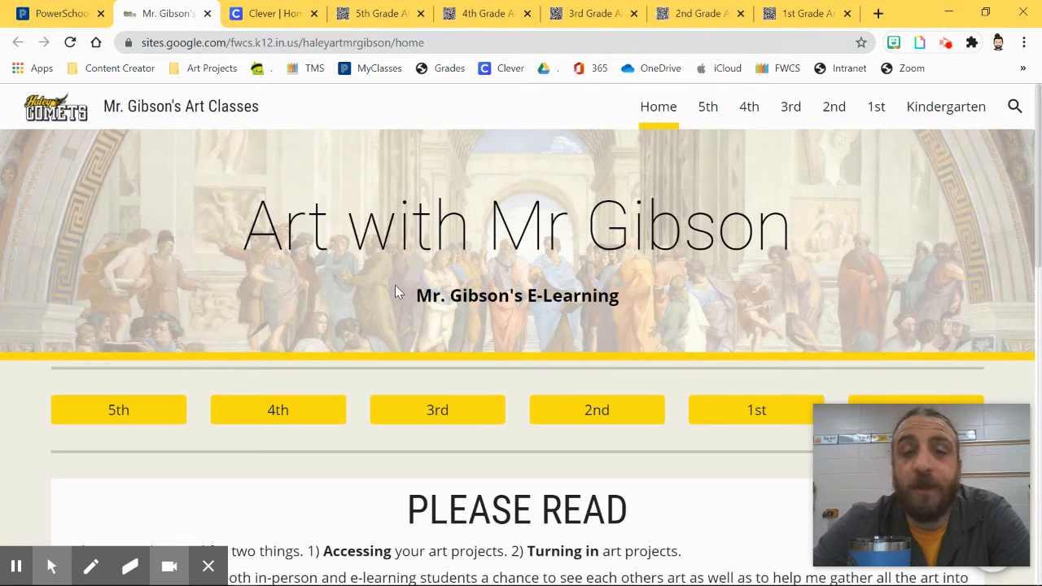
pyautogui.moveTo(387, 296)
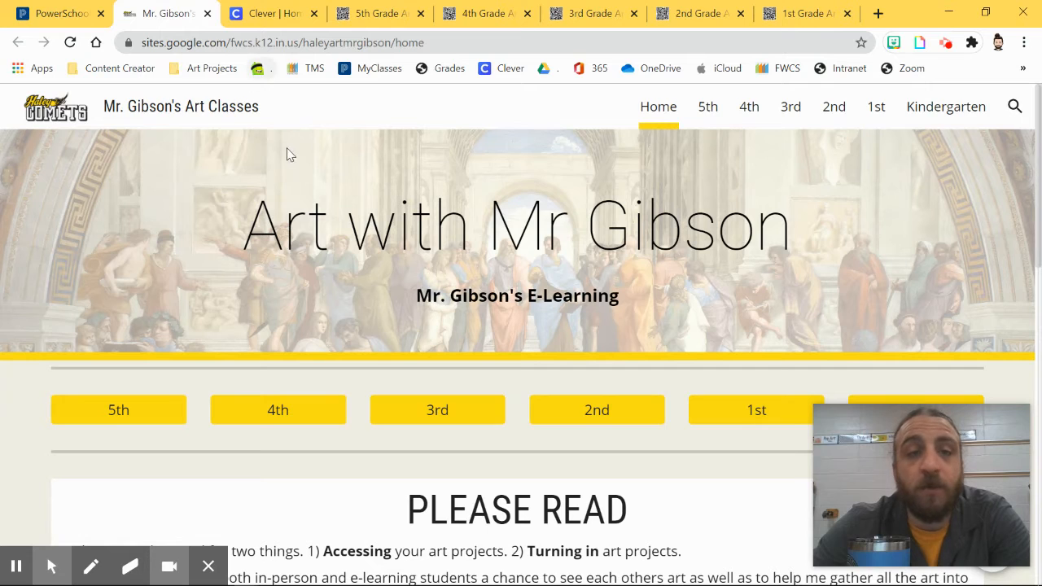
pyautogui.click(273, 13)
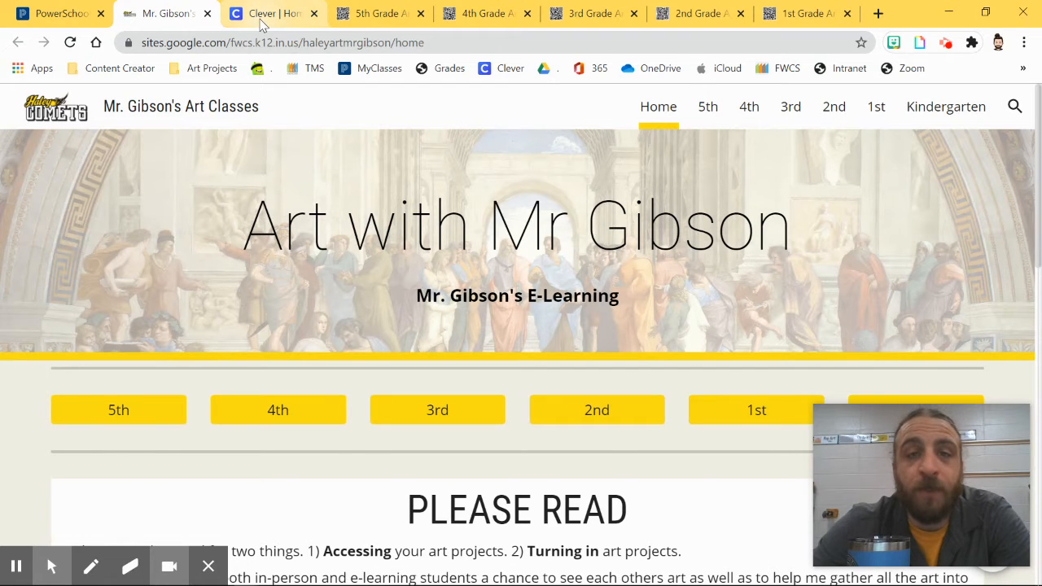
# From Clever's Mr. Gibson's Art Page, launch the 'Art with Mr Gibson' class site resource
pyautogui.click(269, 13)
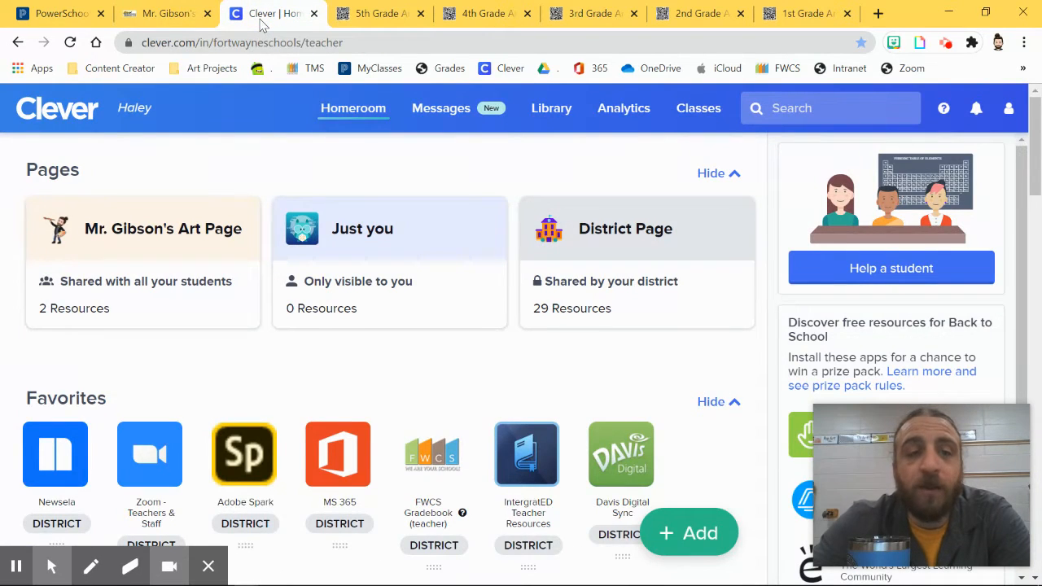
pyautogui.moveTo(179, 285)
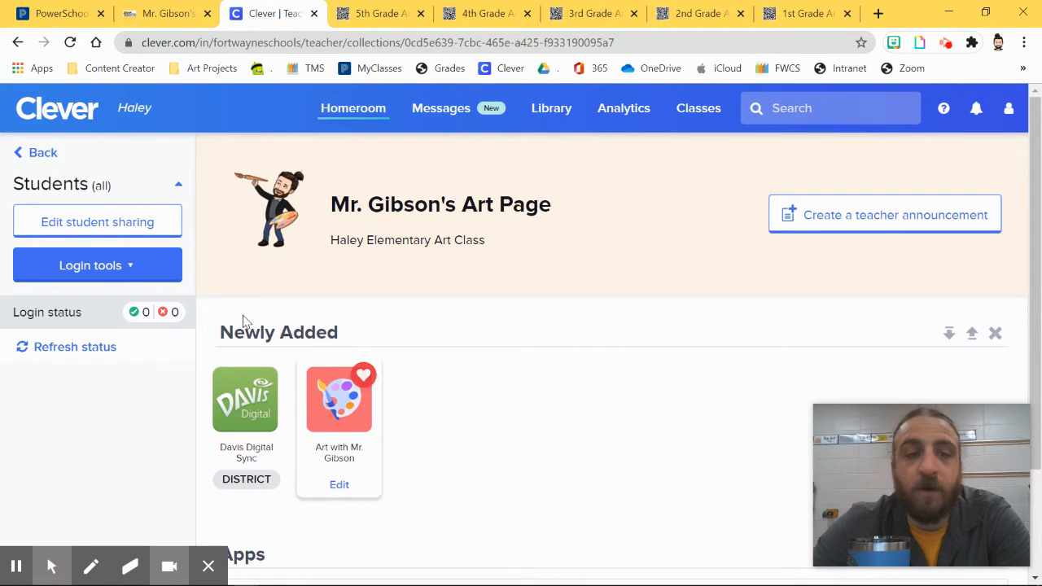
pyautogui.click(339, 399)
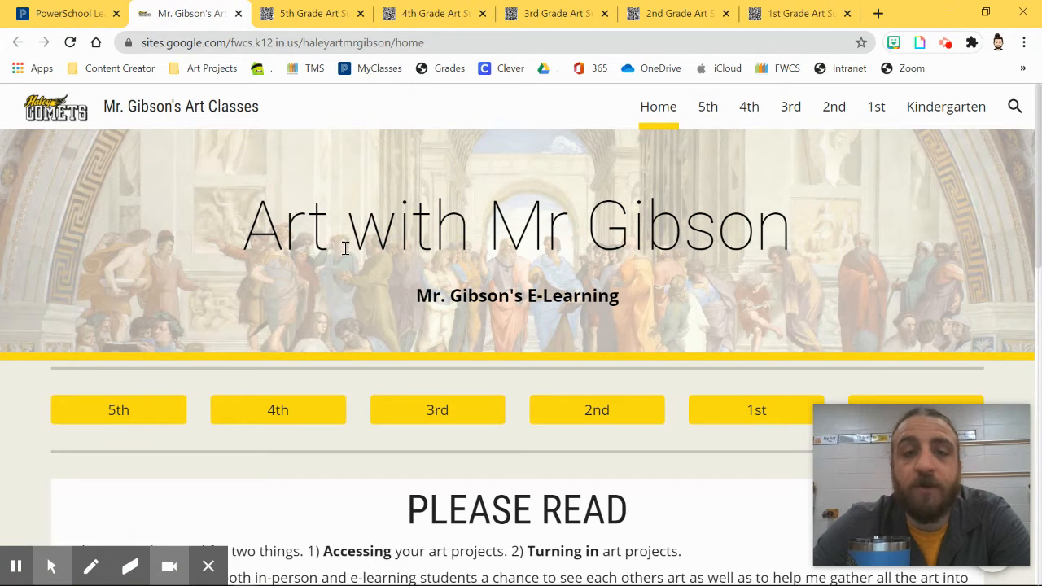
pyautogui.moveTo(399, 267)
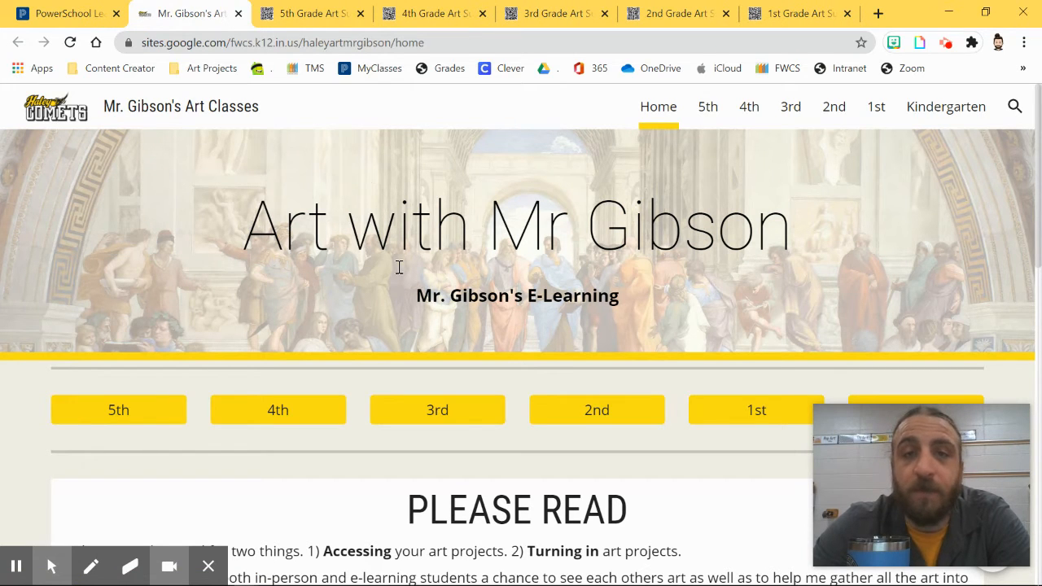
pyautogui.scroll(-3)
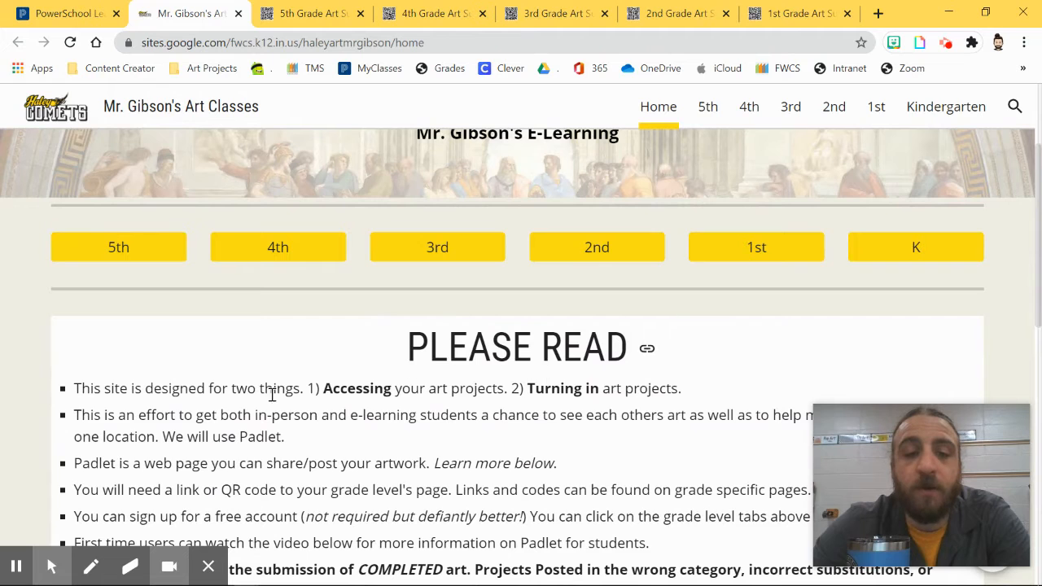
pyautogui.scroll(-3)
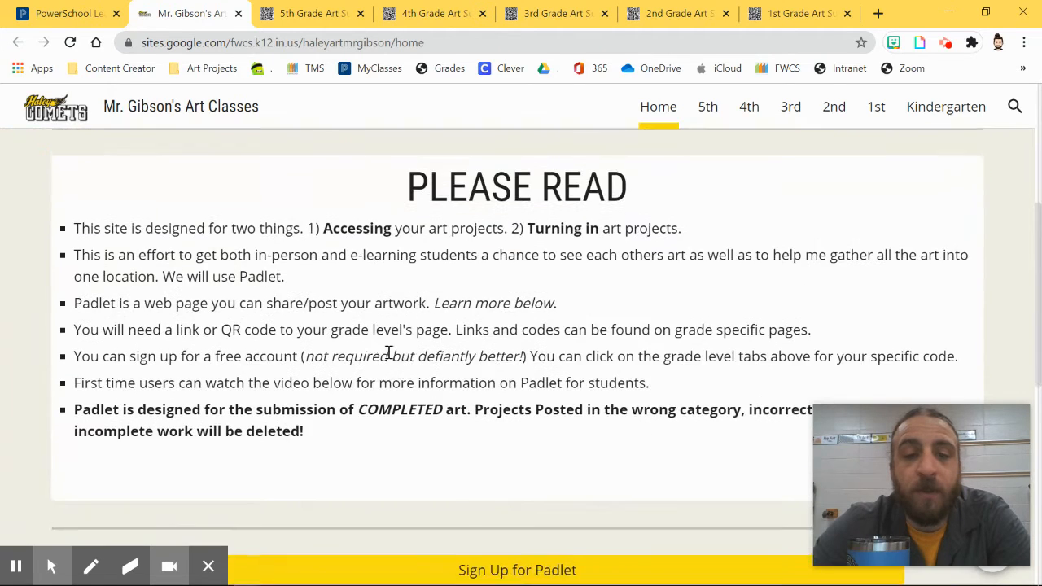
pyautogui.scroll(-3)
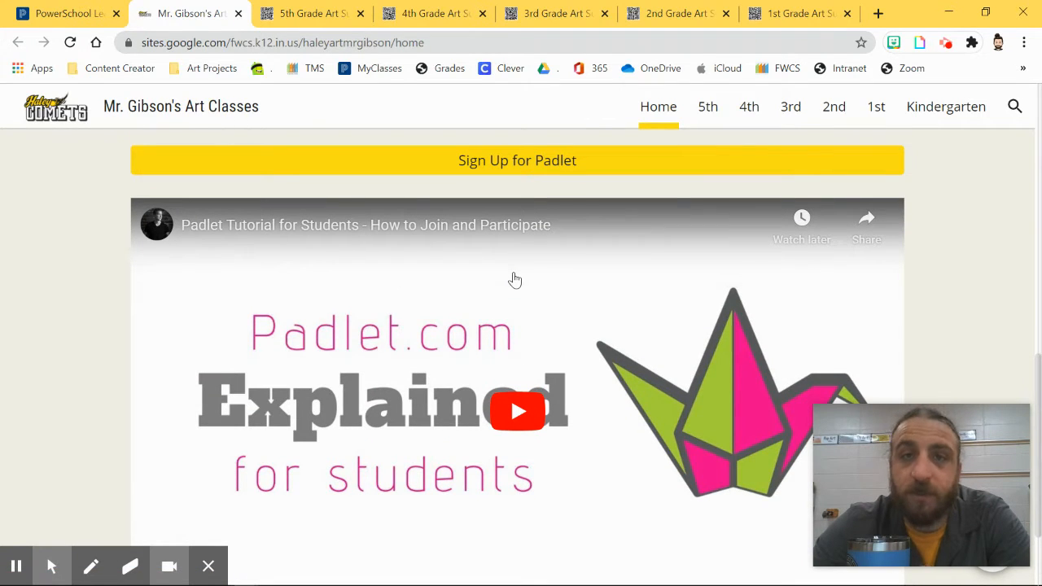
pyautogui.scroll(3)
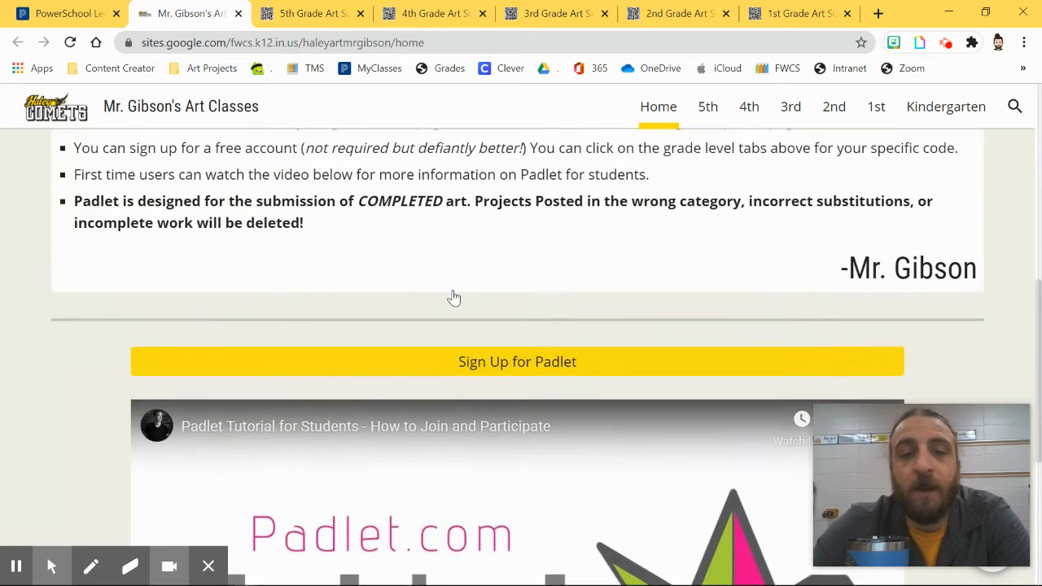
pyautogui.scroll(3)
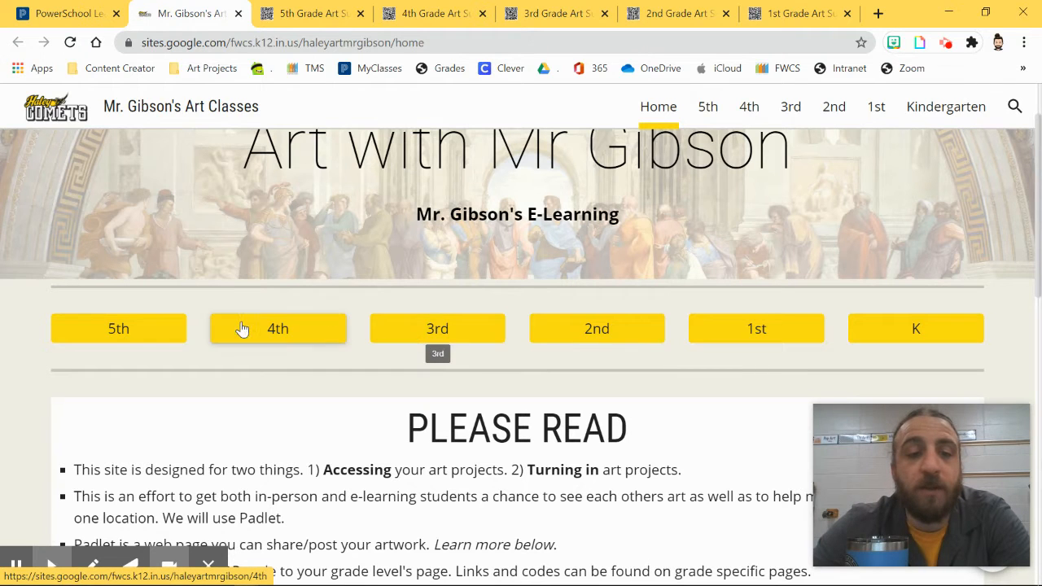
pyautogui.moveTo(755, 328)
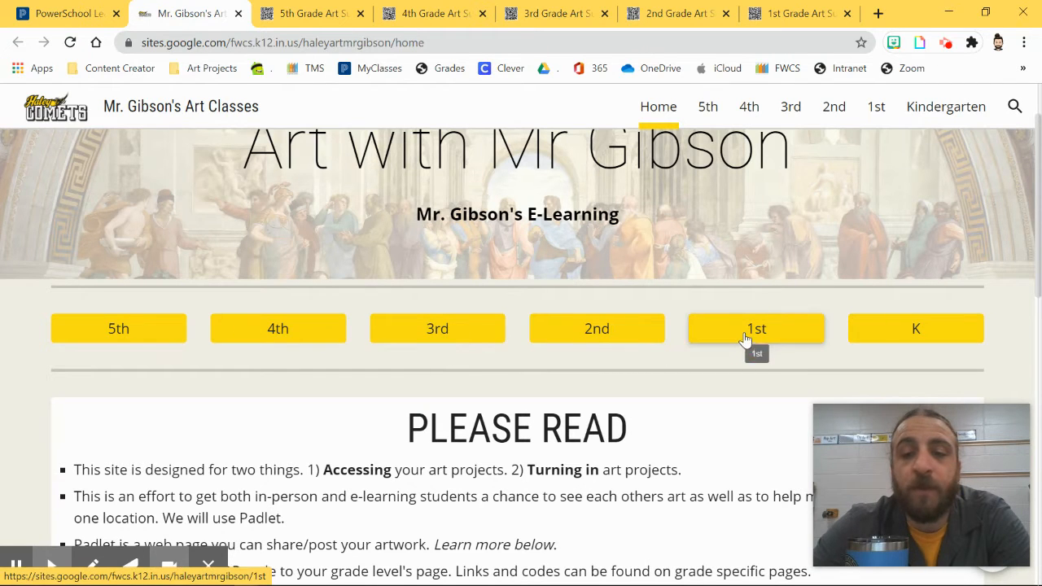
pyautogui.click(755, 329)
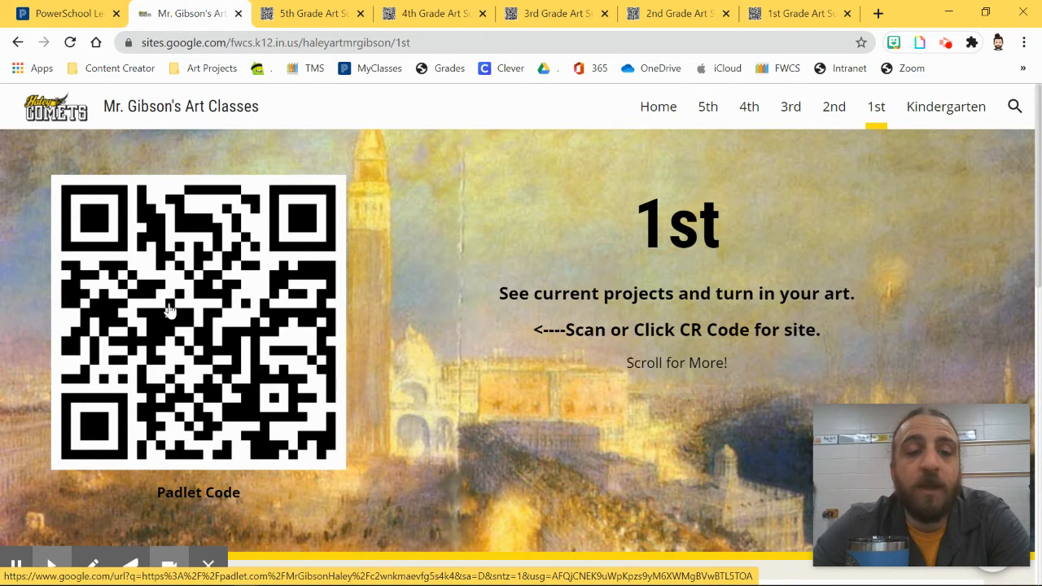
pyautogui.moveTo(334, 308)
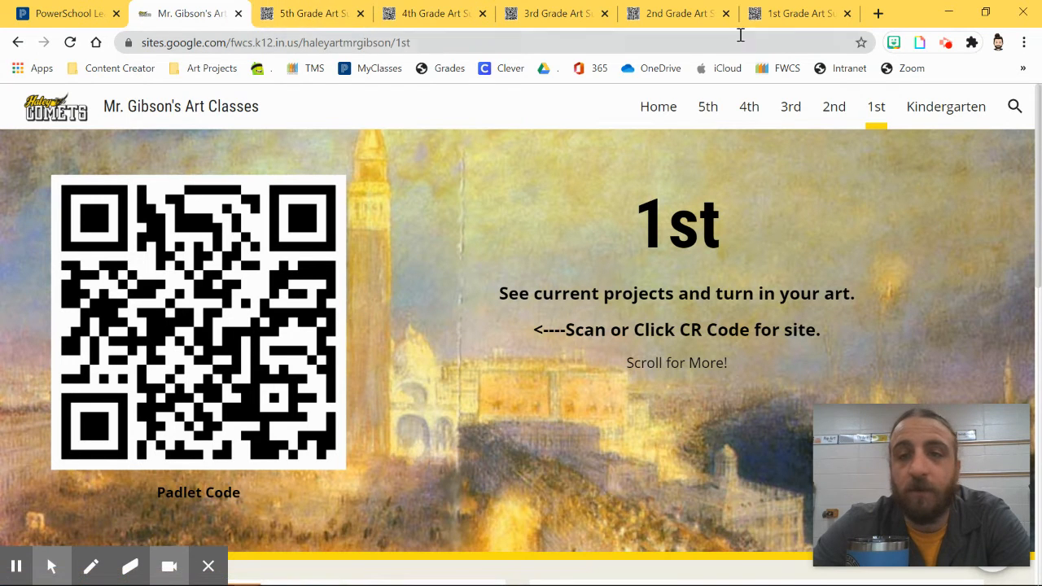
pyautogui.scroll(-3)
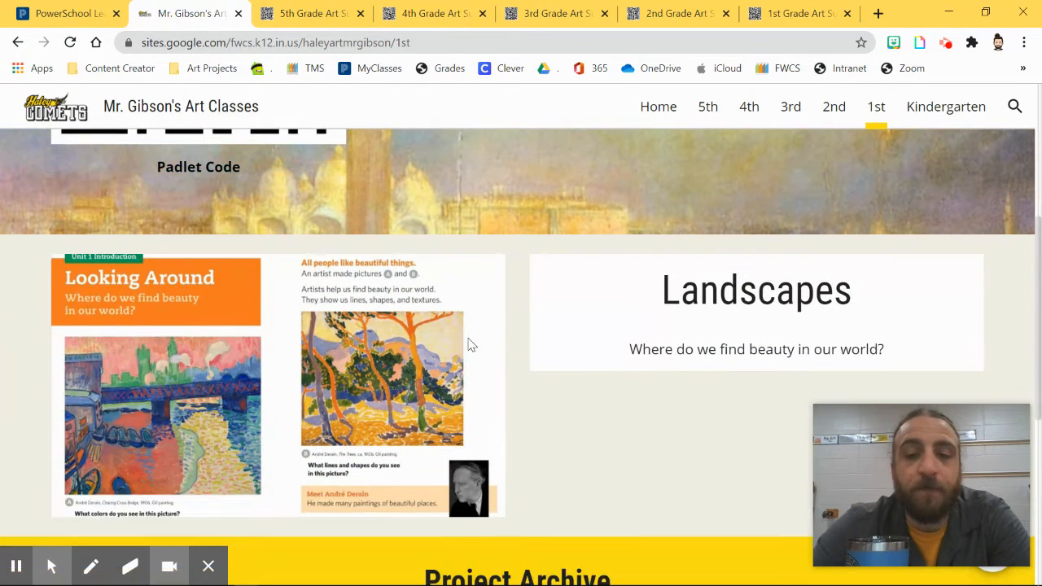
pyautogui.moveTo(372, 341)
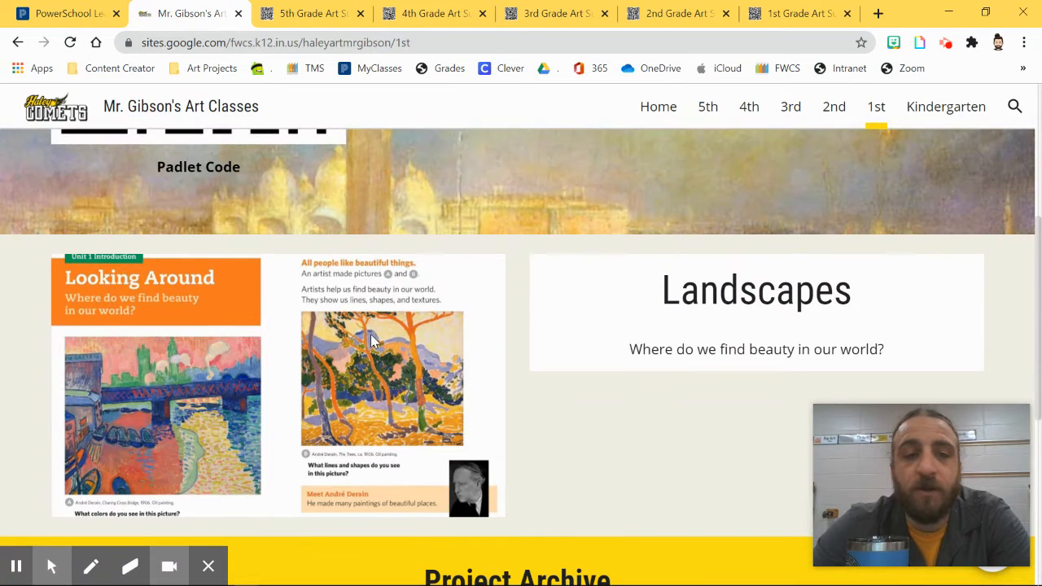
pyautogui.scroll(-3)
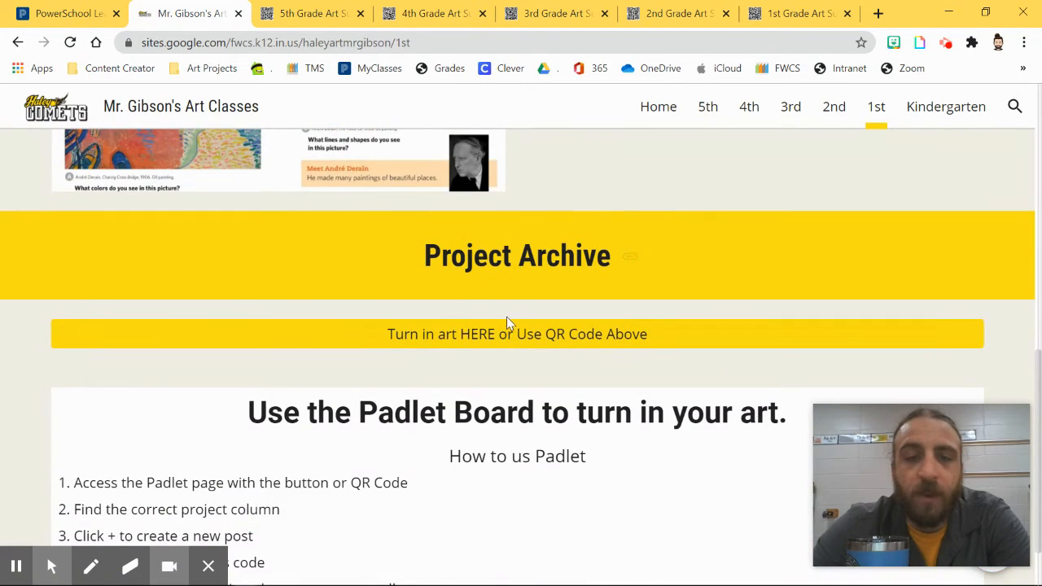
pyautogui.scroll(-3)
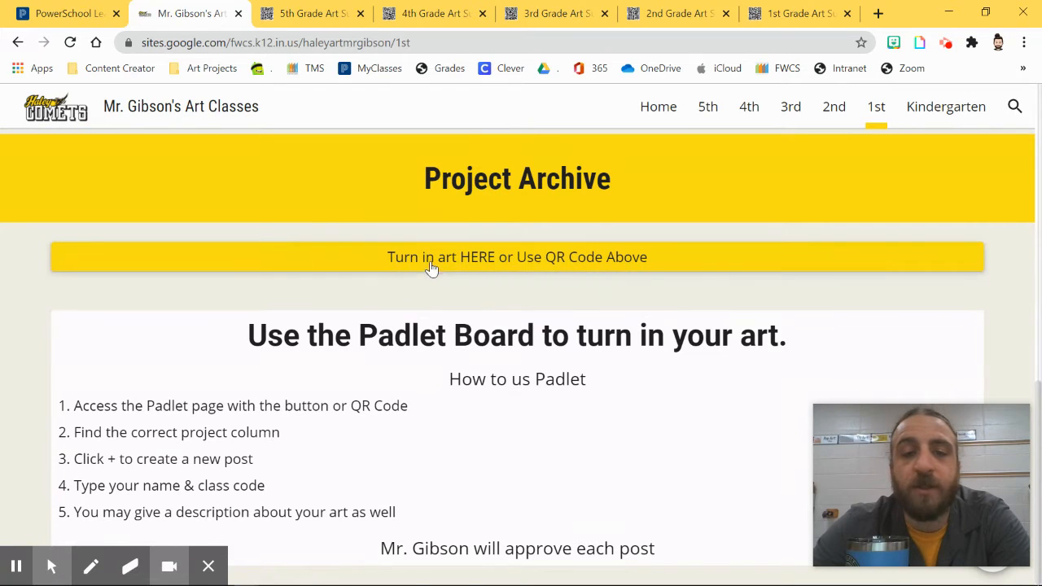
pyautogui.moveTo(459, 261)
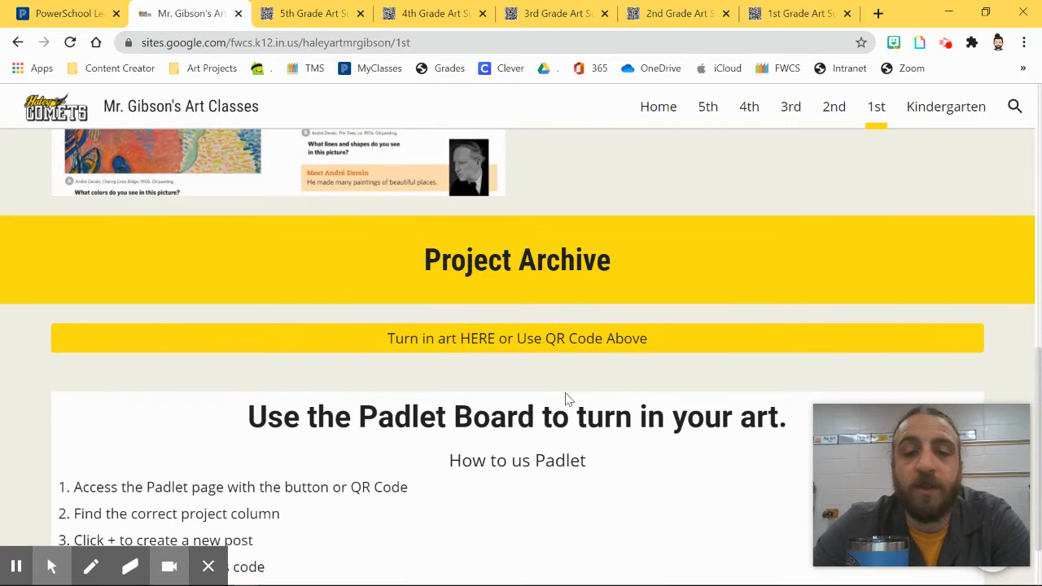
pyautogui.moveTo(556, 333)
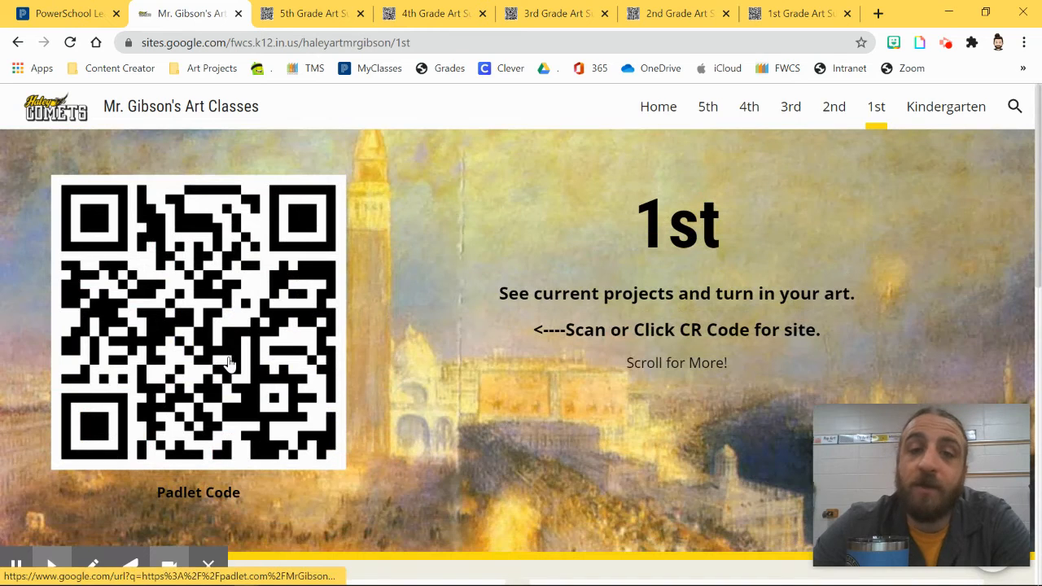
pyautogui.moveTo(443, 319)
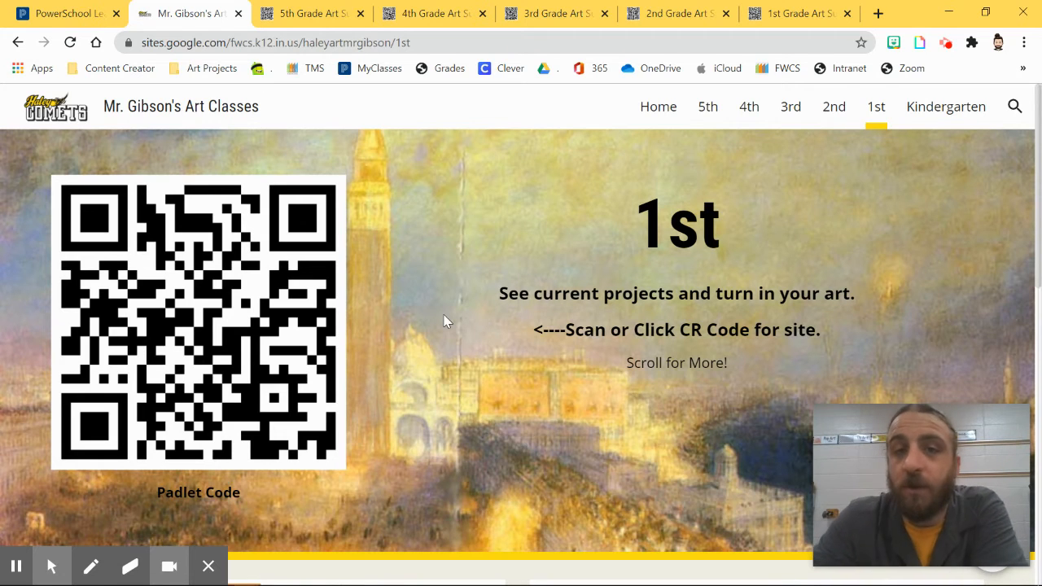
pyautogui.moveTo(436, 316)
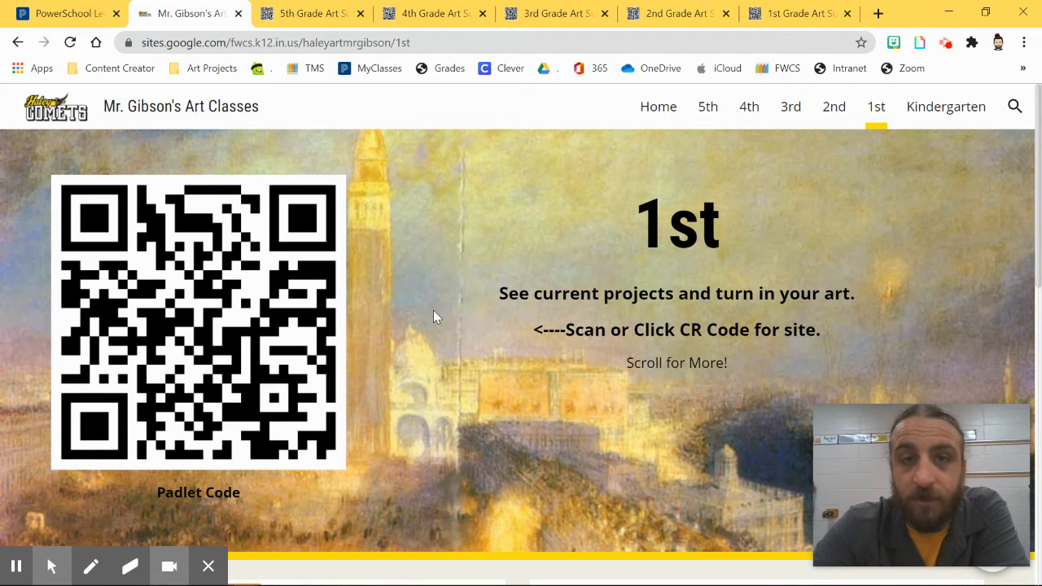
# Open the 1st Grade Art Submissions Padlet board and start a blank post under the Landscape column
pyautogui.click(199, 322)
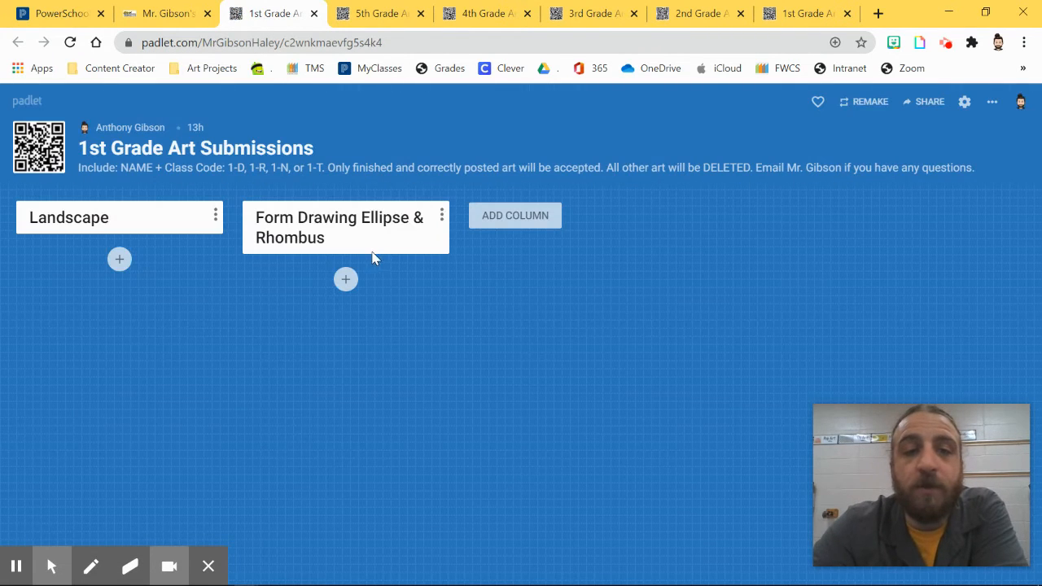
pyautogui.moveTo(535, 321)
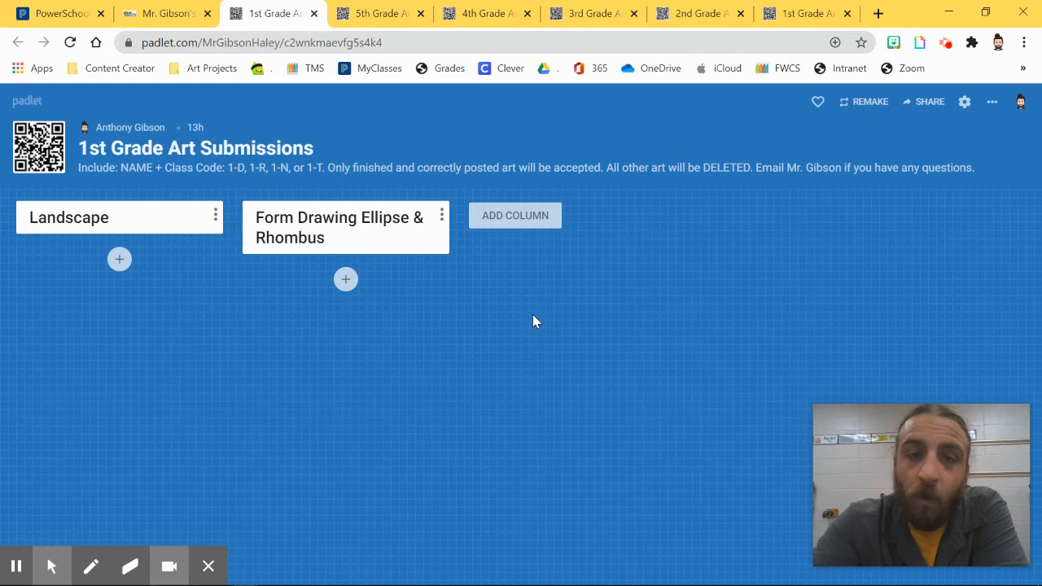
pyautogui.moveTo(202, 221)
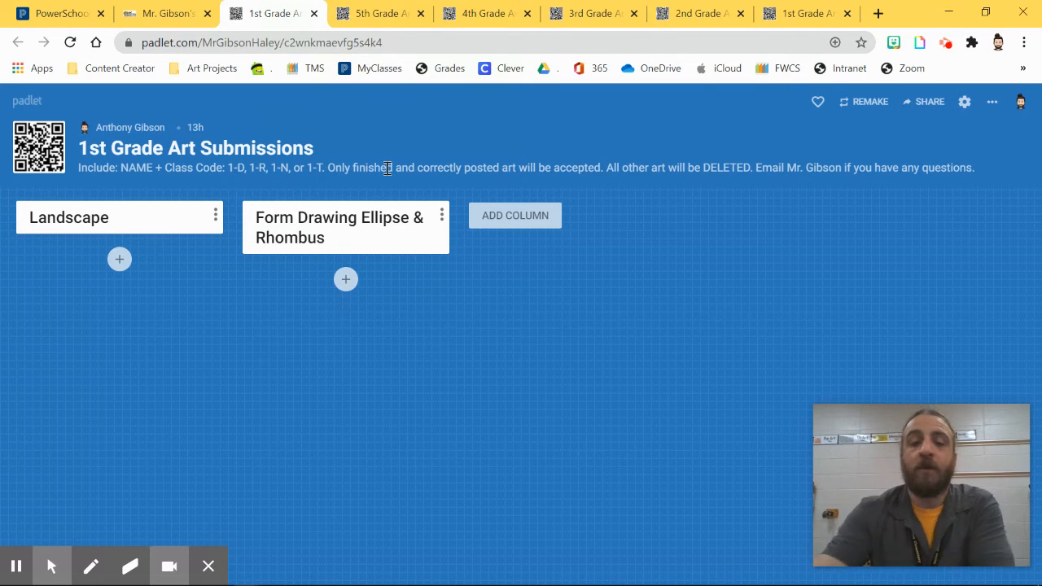
pyautogui.click(119, 259)
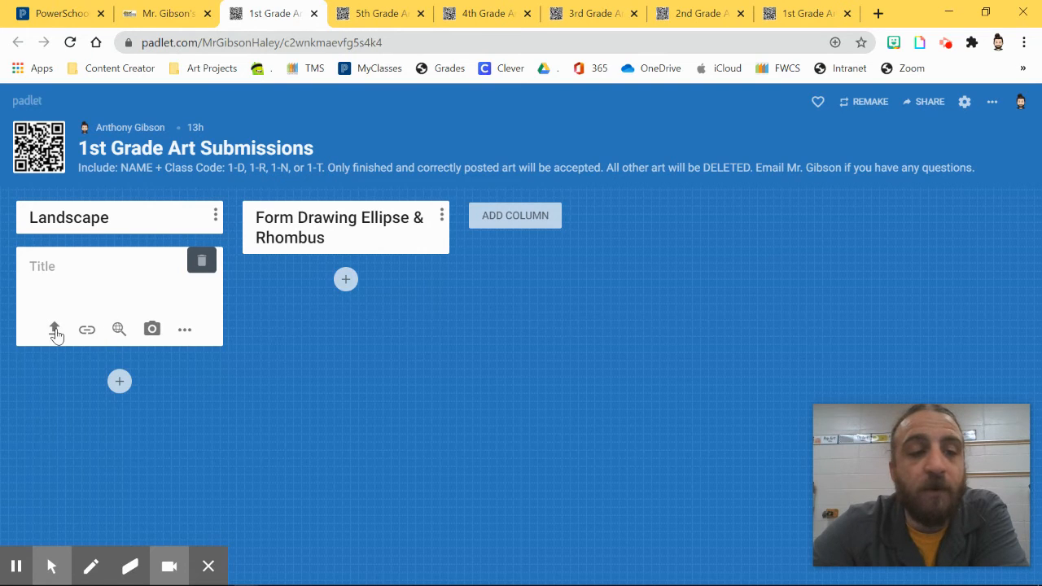
pyautogui.click(54, 329)
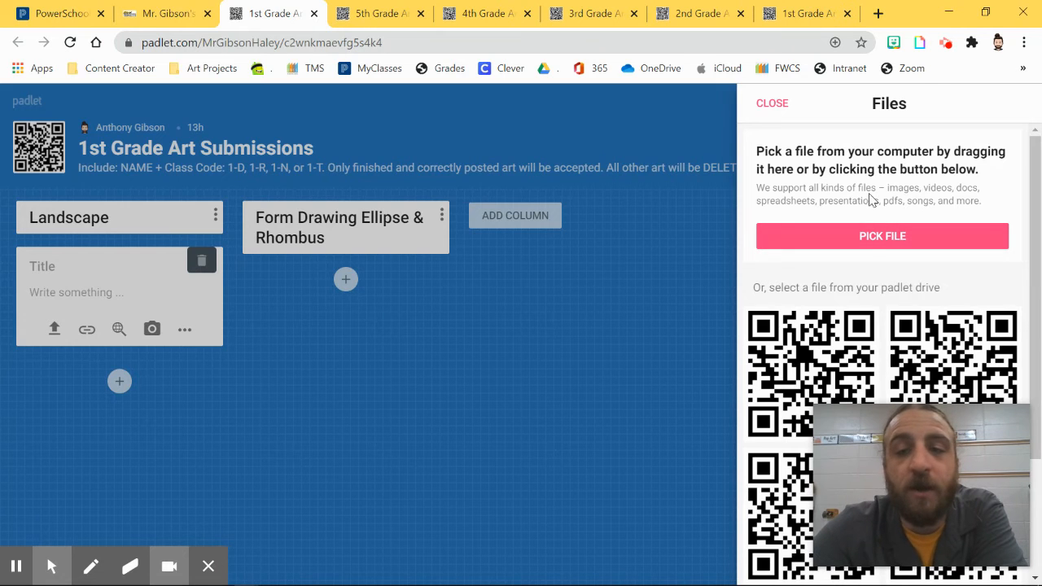
pyautogui.click(882, 236)
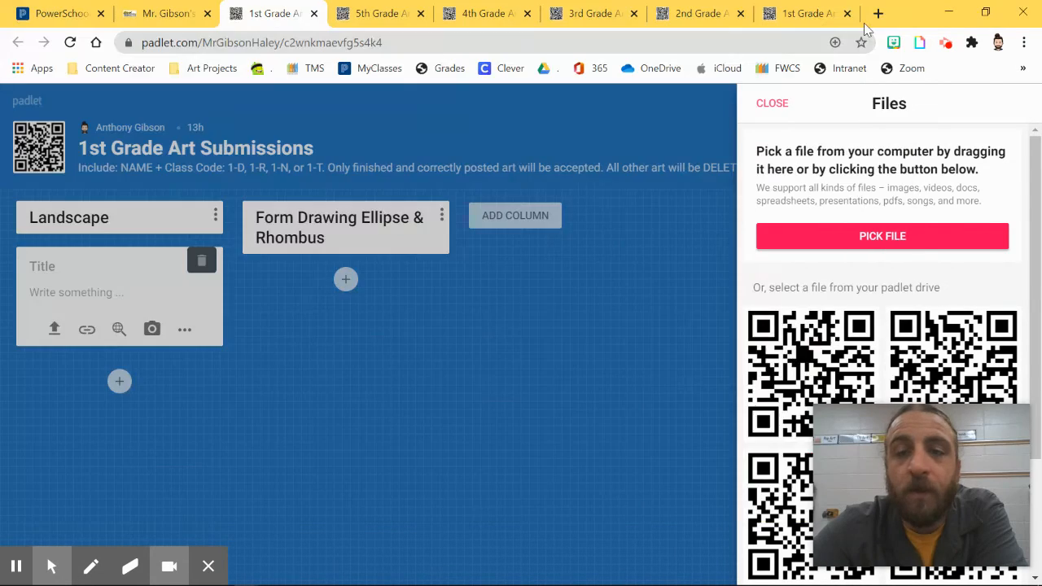
pyautogui.click(771, 102)
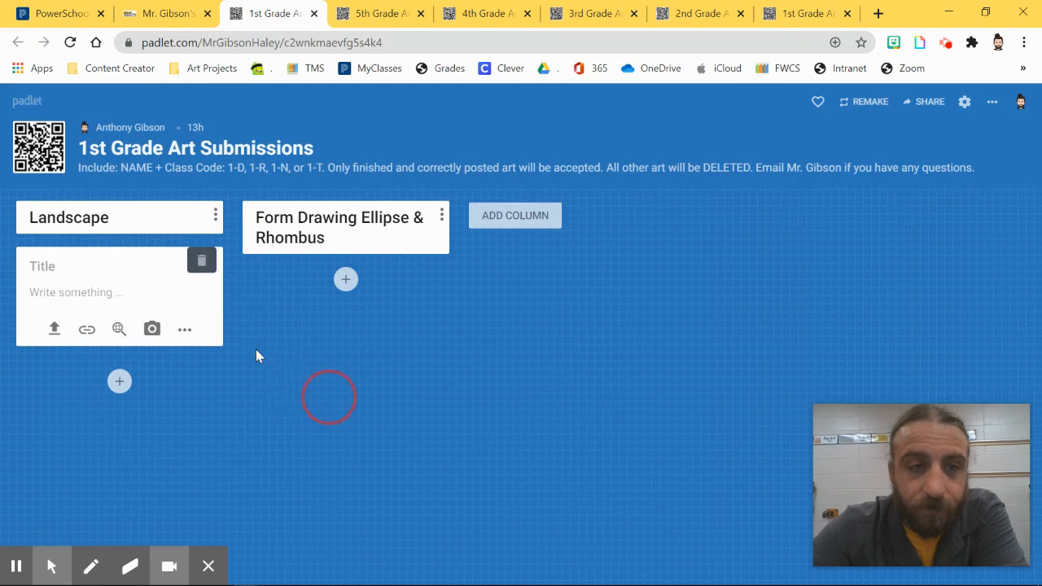
pyautogui.moveTo(258, 408)
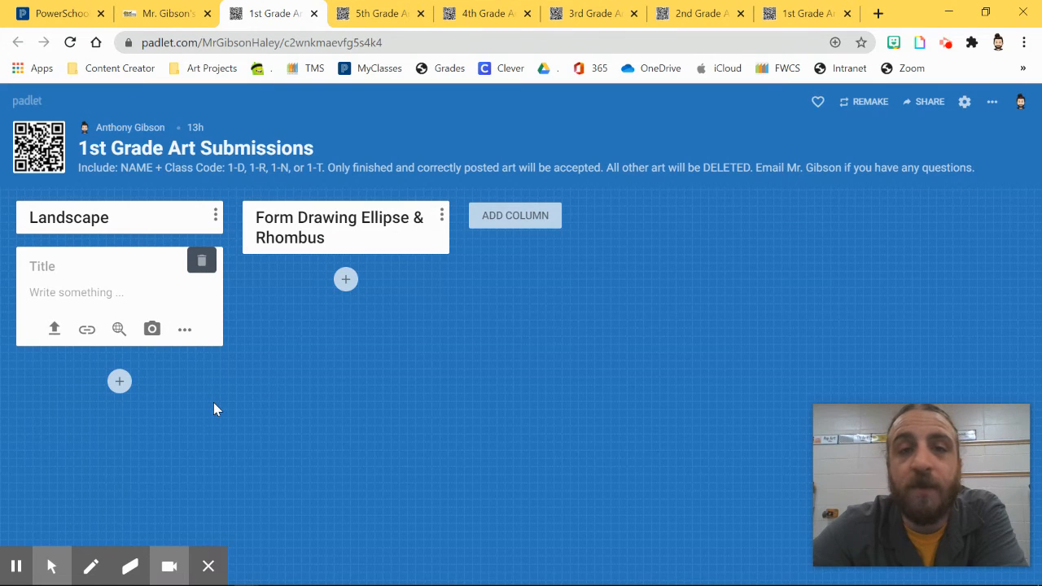
pyautogui.moveTo(225, 427)
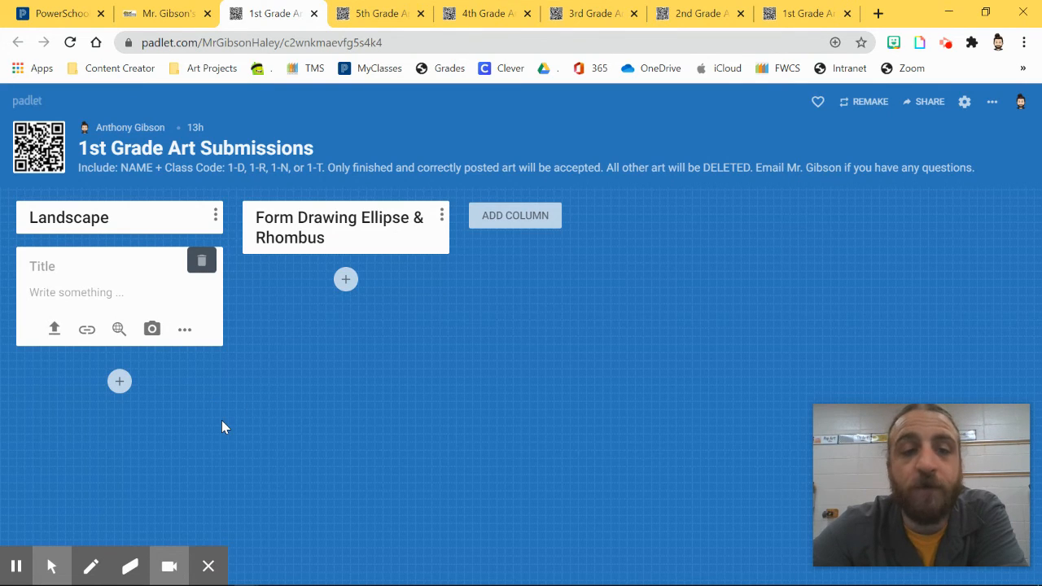
pyautogui.moveTo(153, 329)
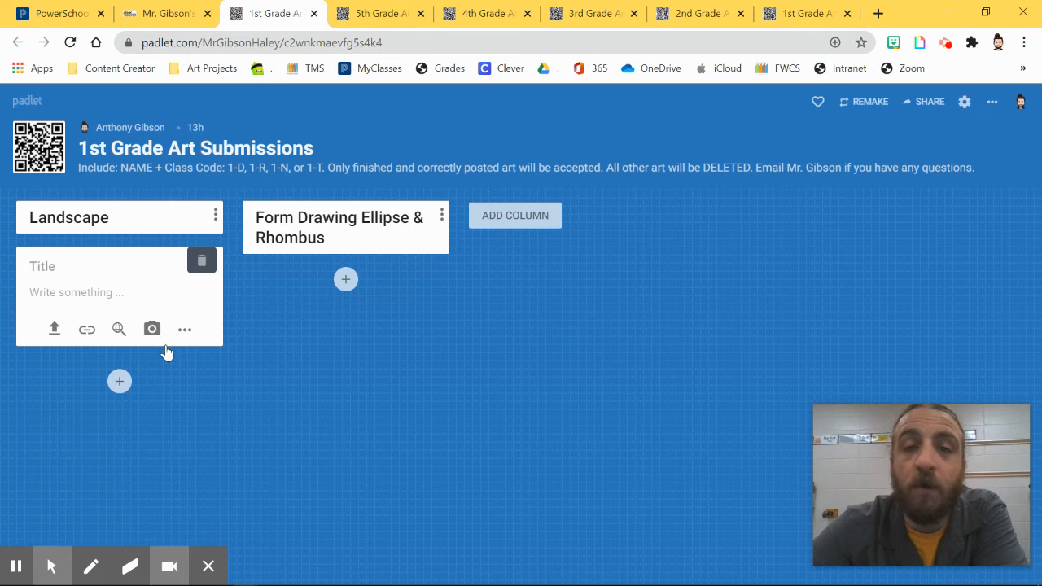
pyautogui.click(153, 329)
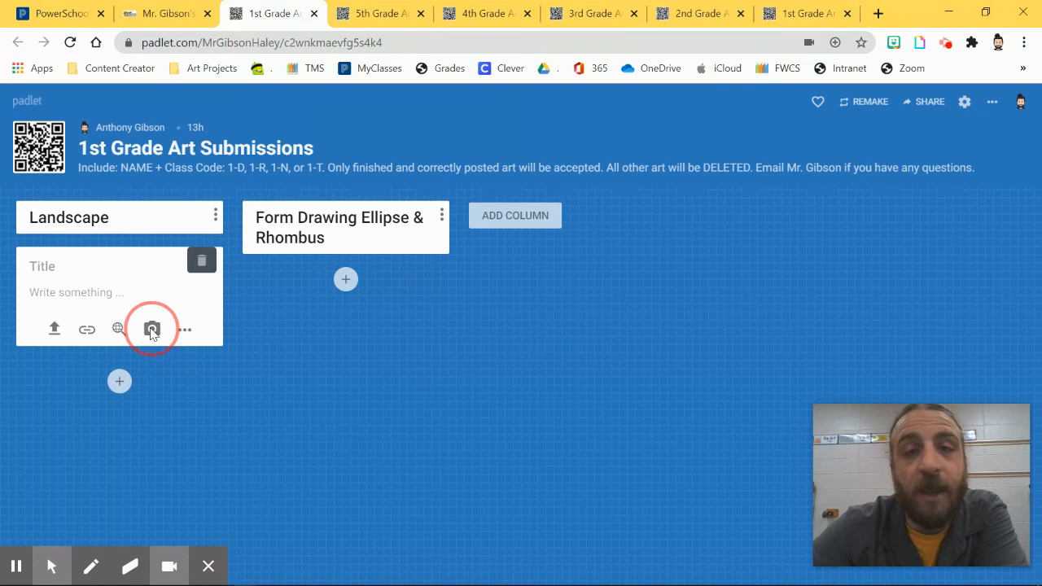
pyautogui.click(153, 329)
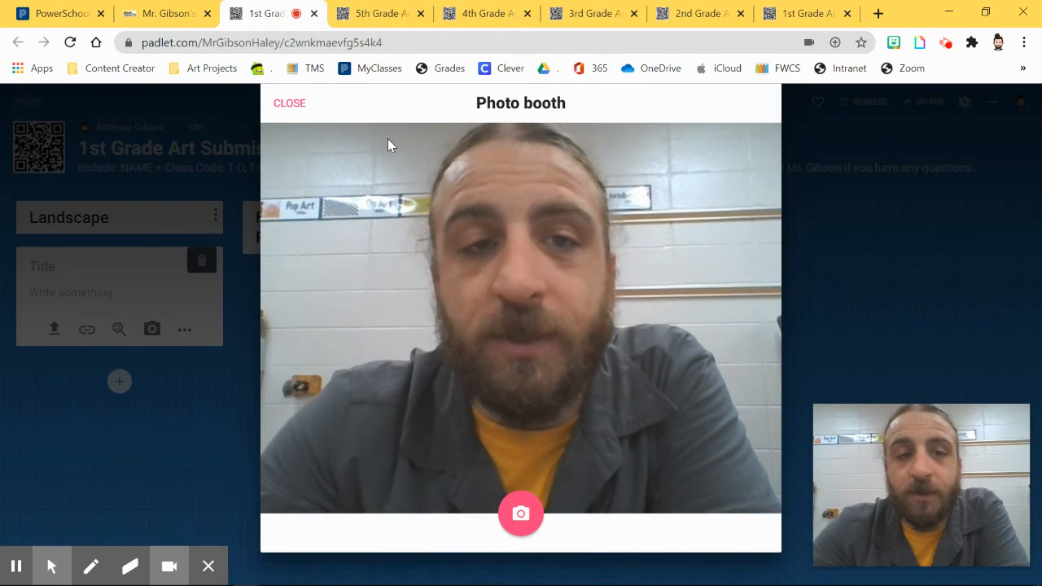
pyautogui.click(289, 103)
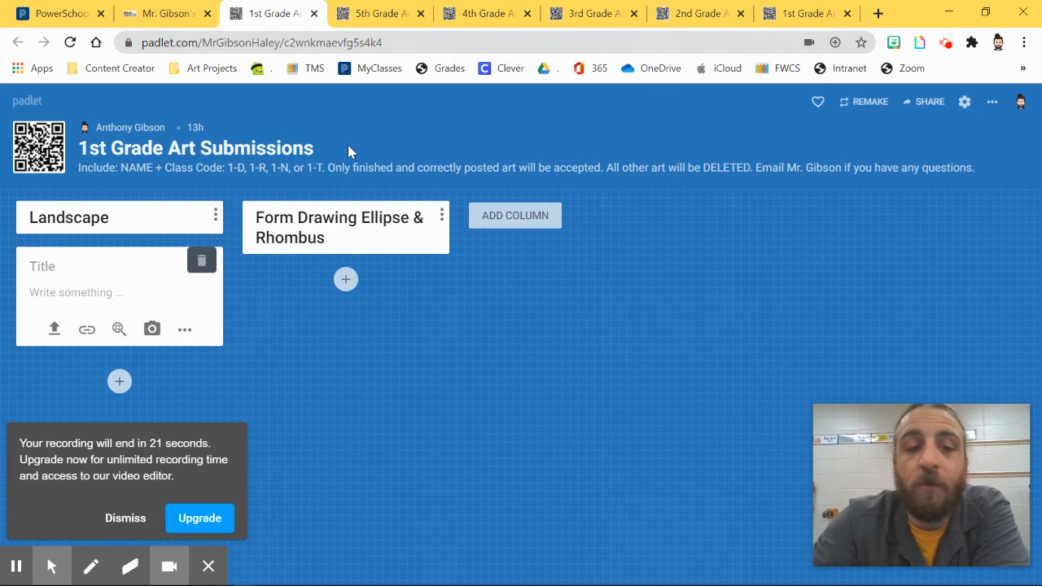
pyautogui.moveTo(355, 312)
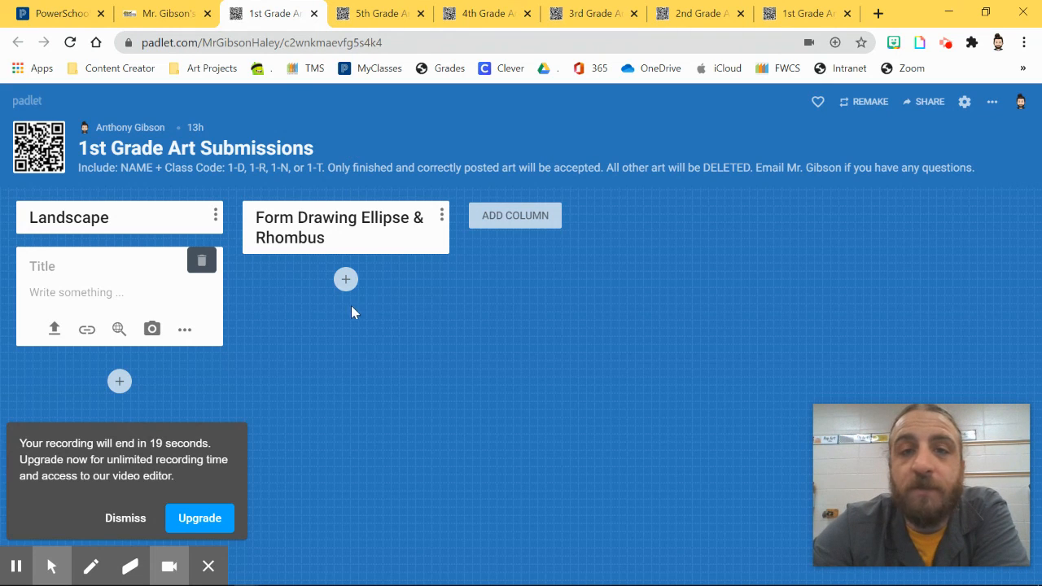
pyautogui.moveTo(376, 433)
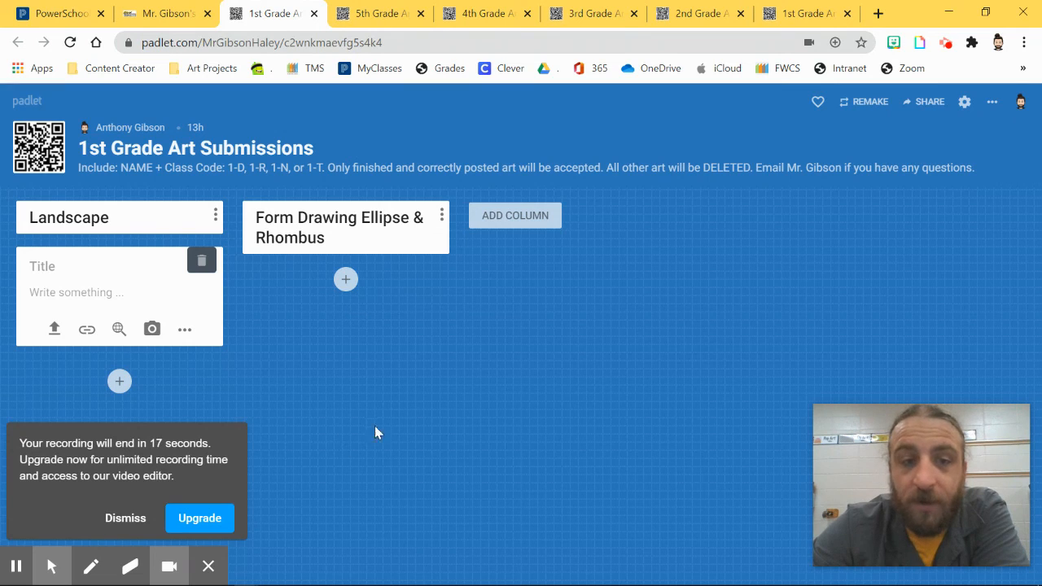